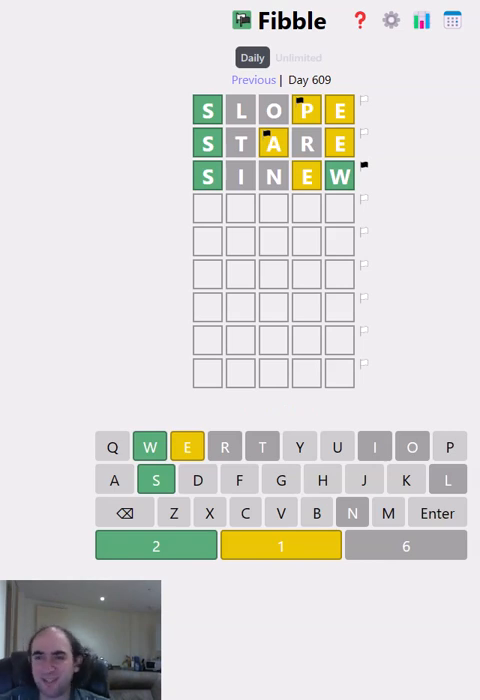
- Flag the W tile in the SINEW row as the lie
click(150, 447)
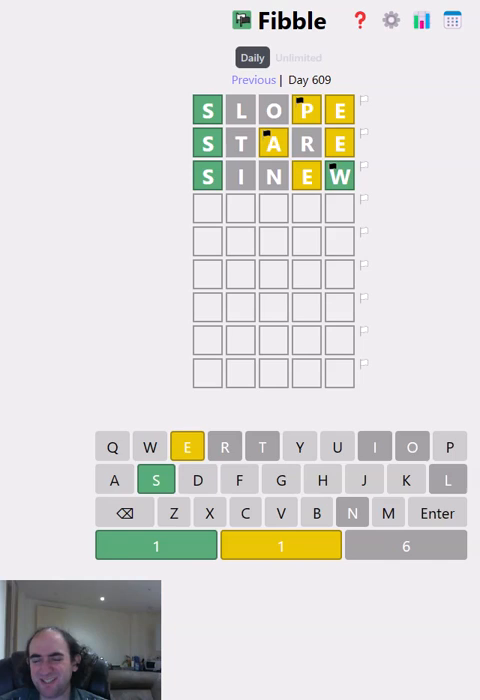
- Enter SEEDY as the fourth guess
click(155, 479)
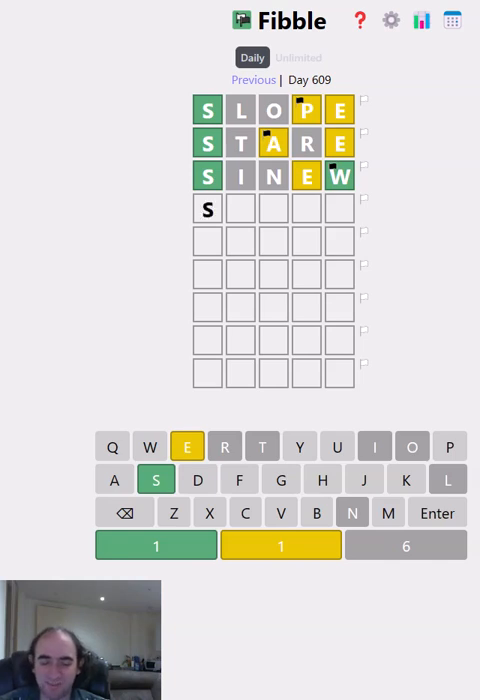
text(EEDY)
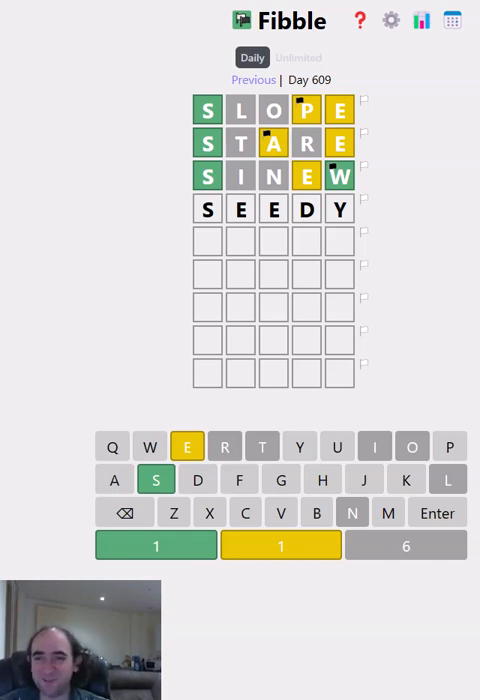
click(437, 513)
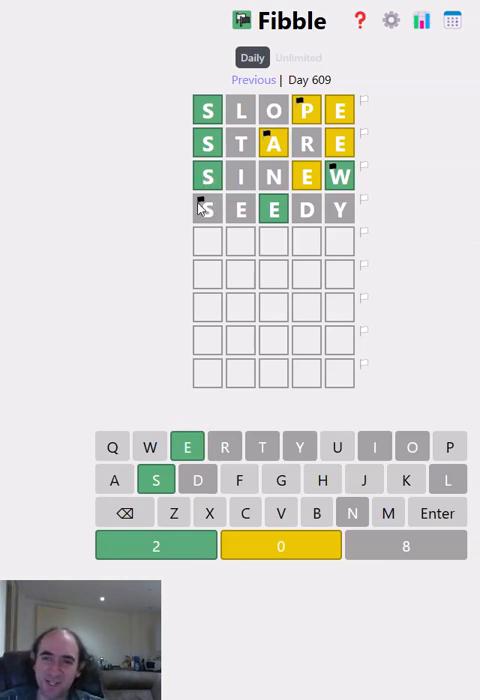
mouse_move(218, 92)
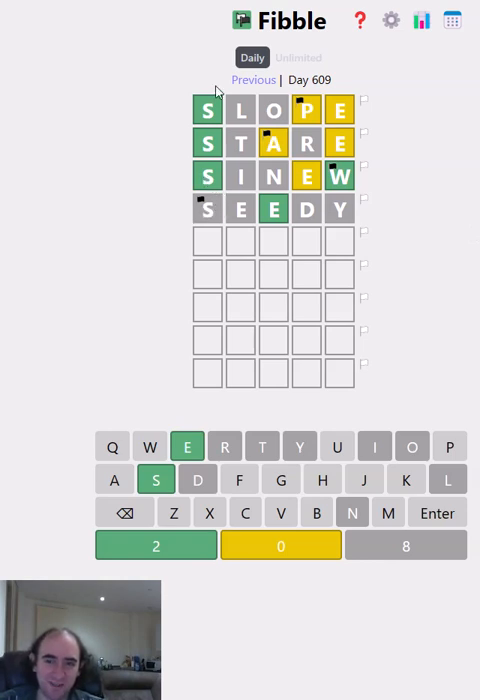
mouse_move(330, 115)
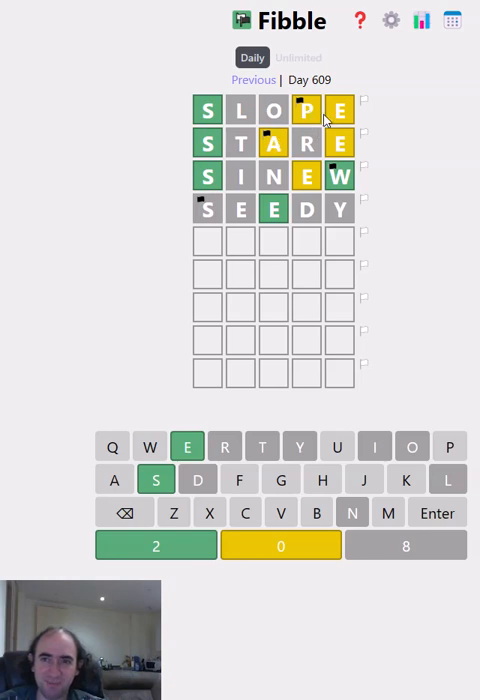
mouse_move(343, 193)
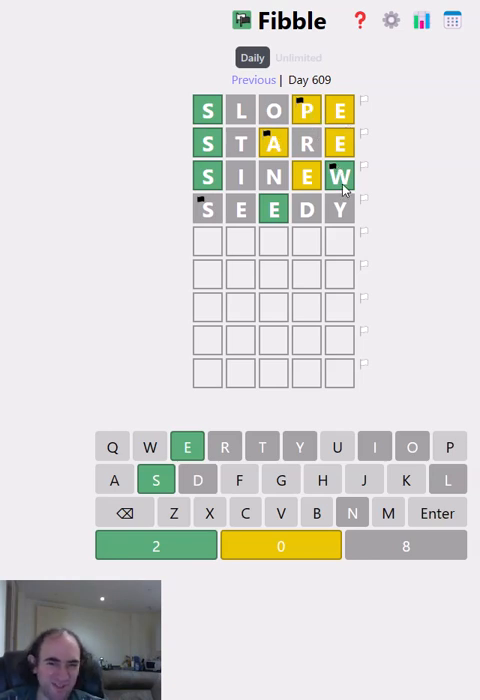
mouse_move(183, 203)
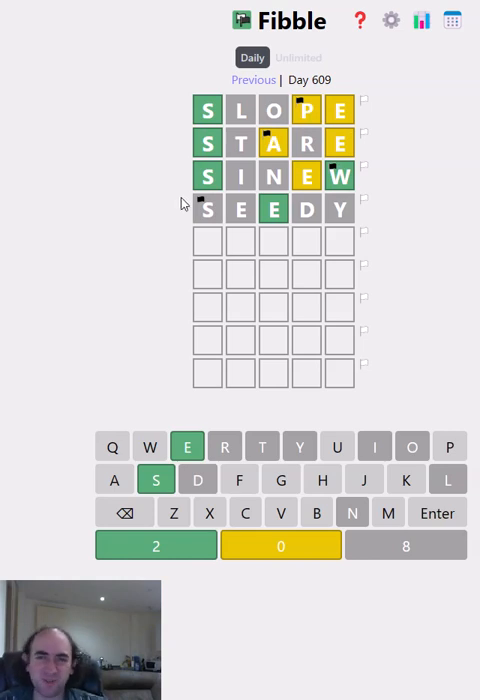
mouse_move(237, 223)
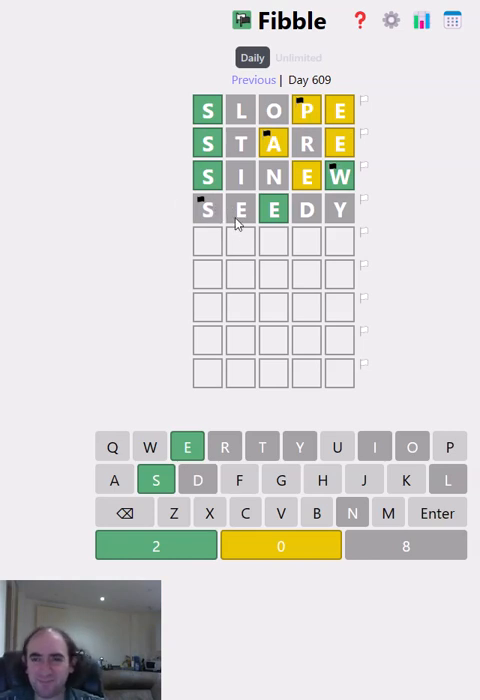
mouse_move(307, 289)
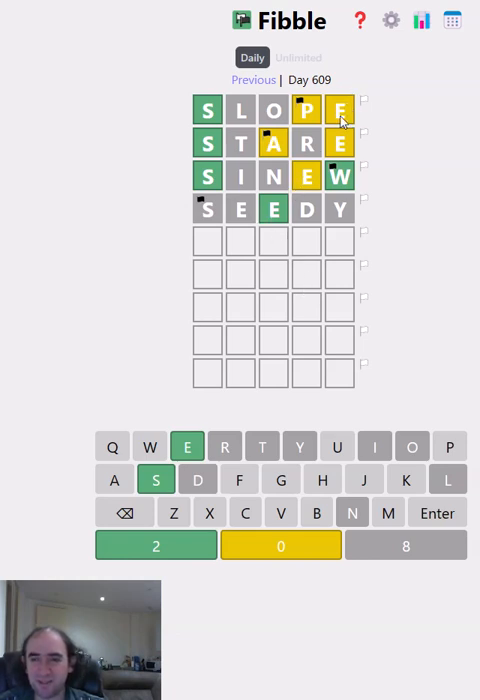
- Flag the S of SEEDY as the suspected lie
click(340, 111)
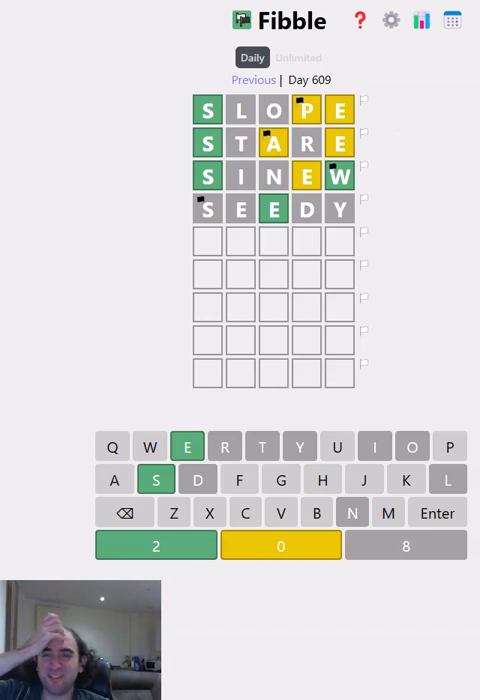
mouse_move(248, 167)
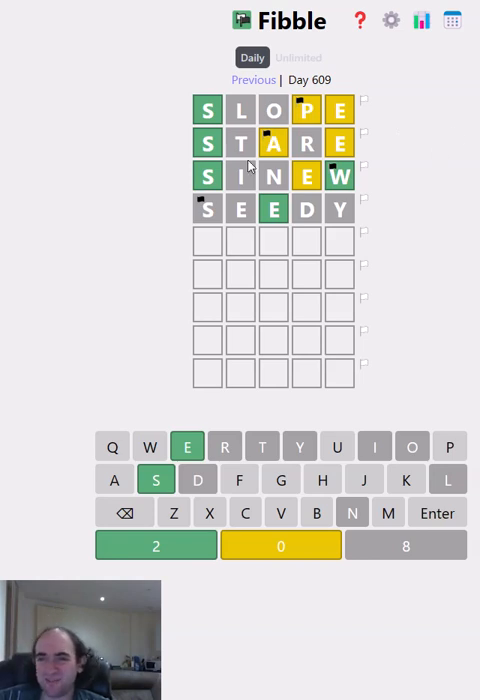
mouse_move(437, 207)
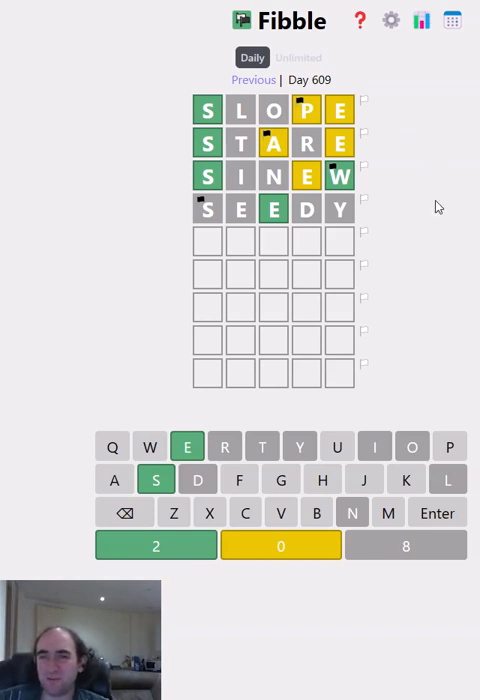
- Remove the lie mark from SLOPE's P and flag the L instead
click(113, 479)
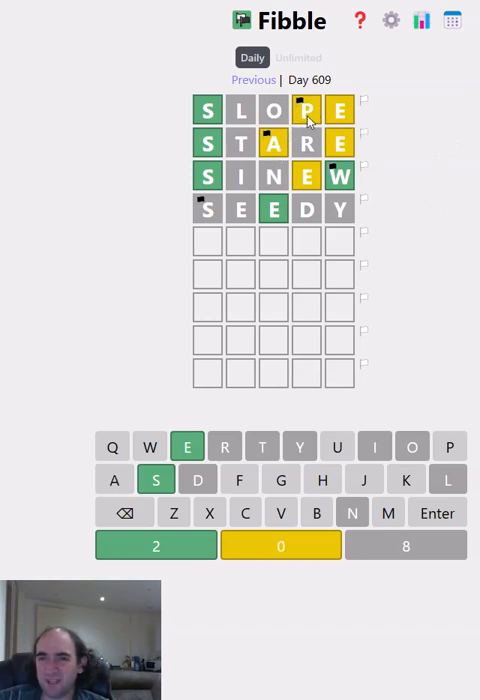
click(450, 446)
text(SPE)
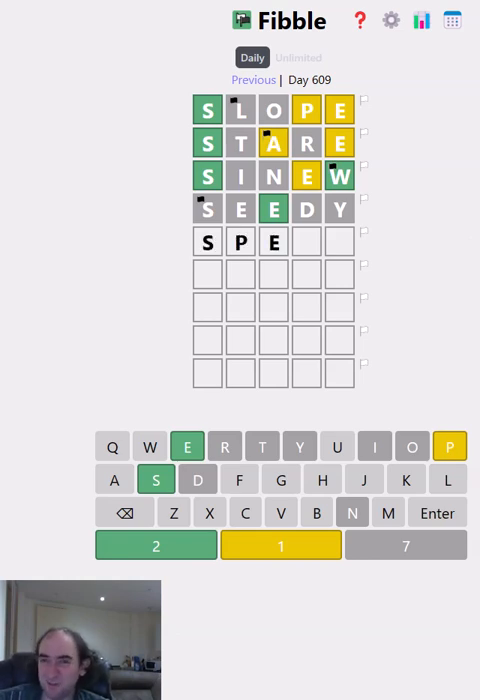
- Finish and submit SPELL as the fifth guess
text(LL)
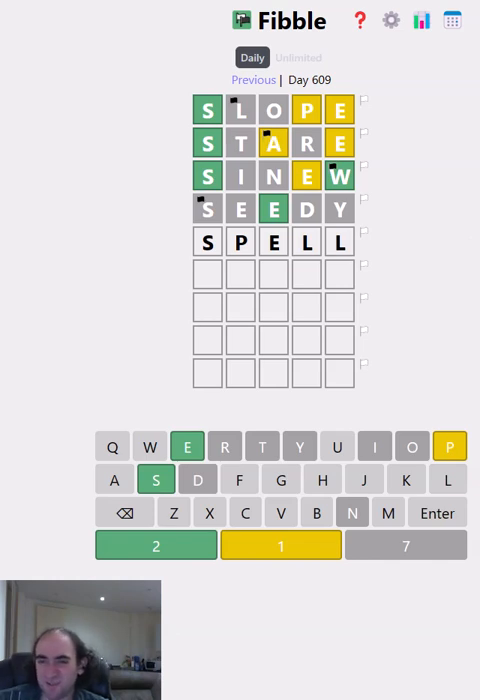
click(437, 512)
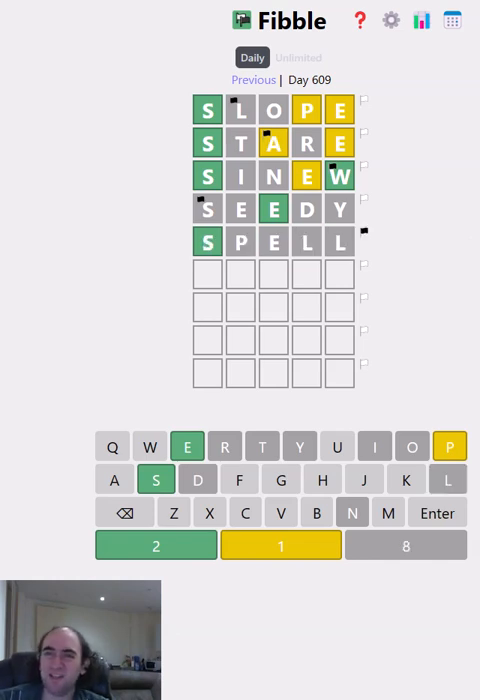
mouse_move(316, 296)
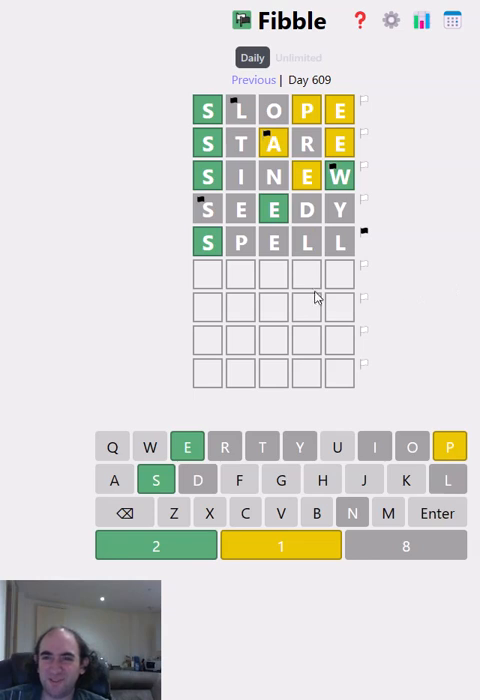
mouse_move(266, 350)
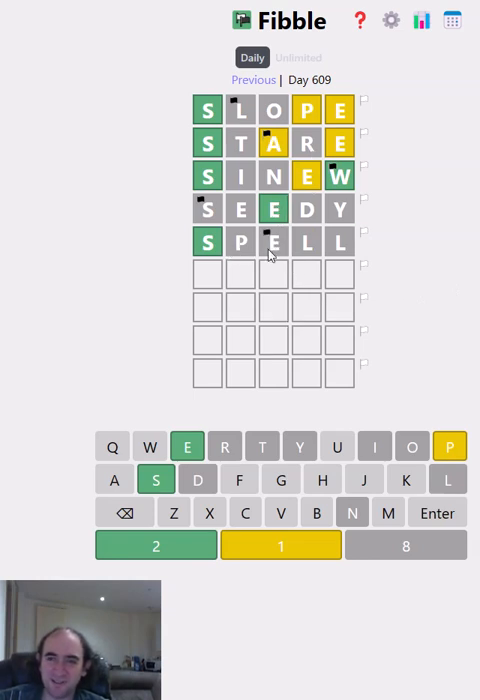
mouse_move(330, 273)
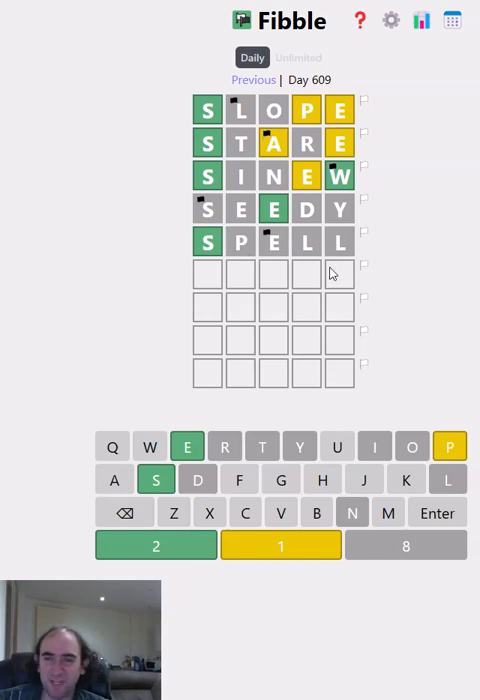
- Return SLOPE's lie flag to the P and unflag STARE's A
click(449, 447)
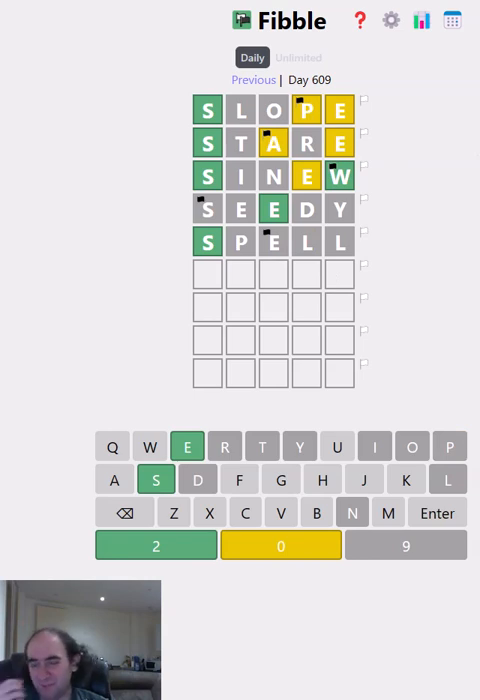
mouse_move(395, 190)
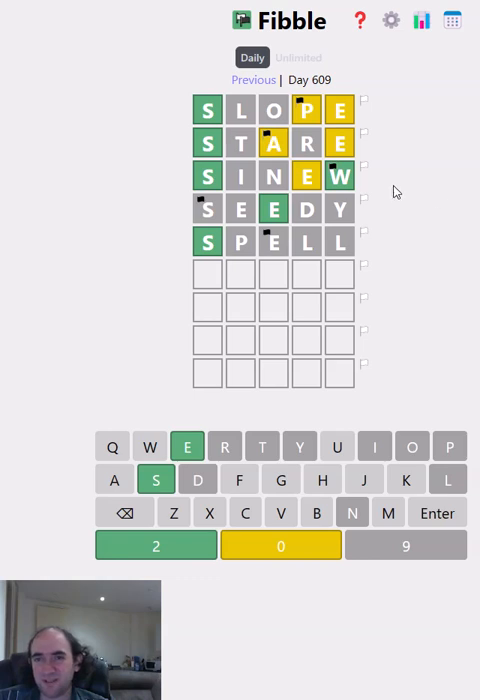
click(113, 479)
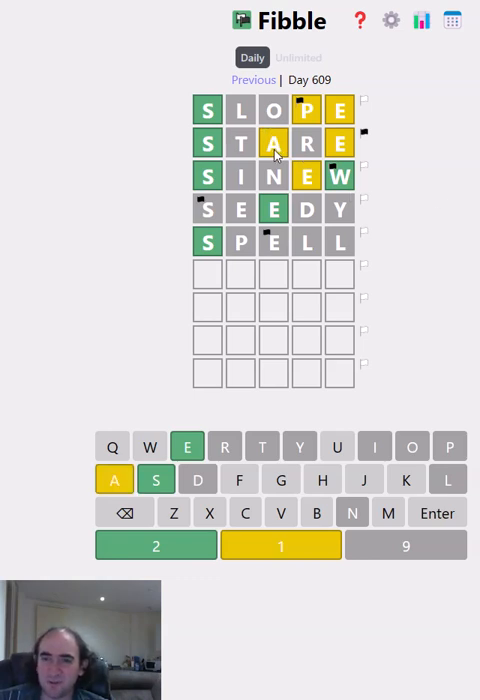
mouse_move(305, 150)
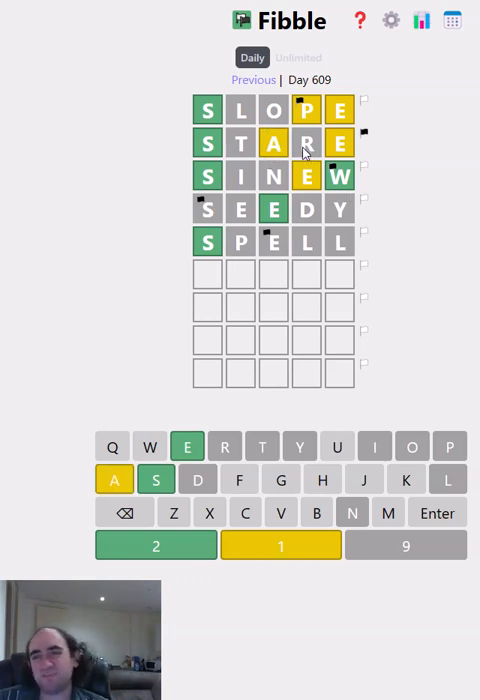
mouse_move(240, 150)
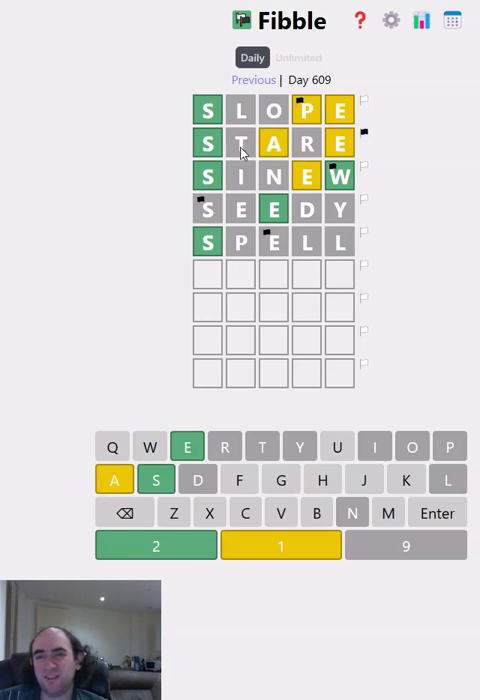
mouse_move(310, 148)
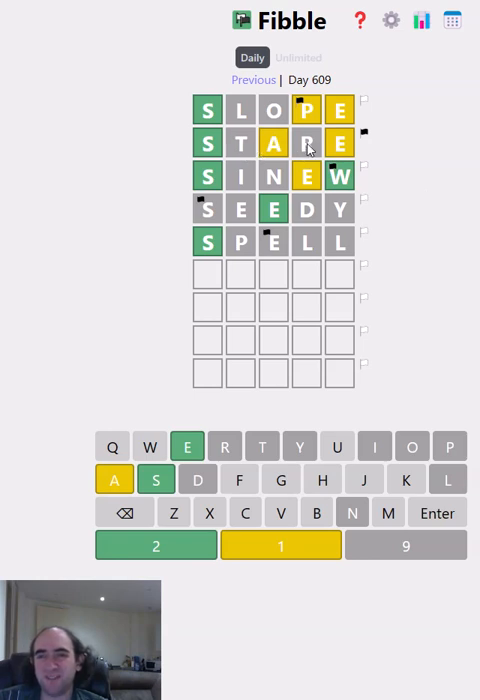